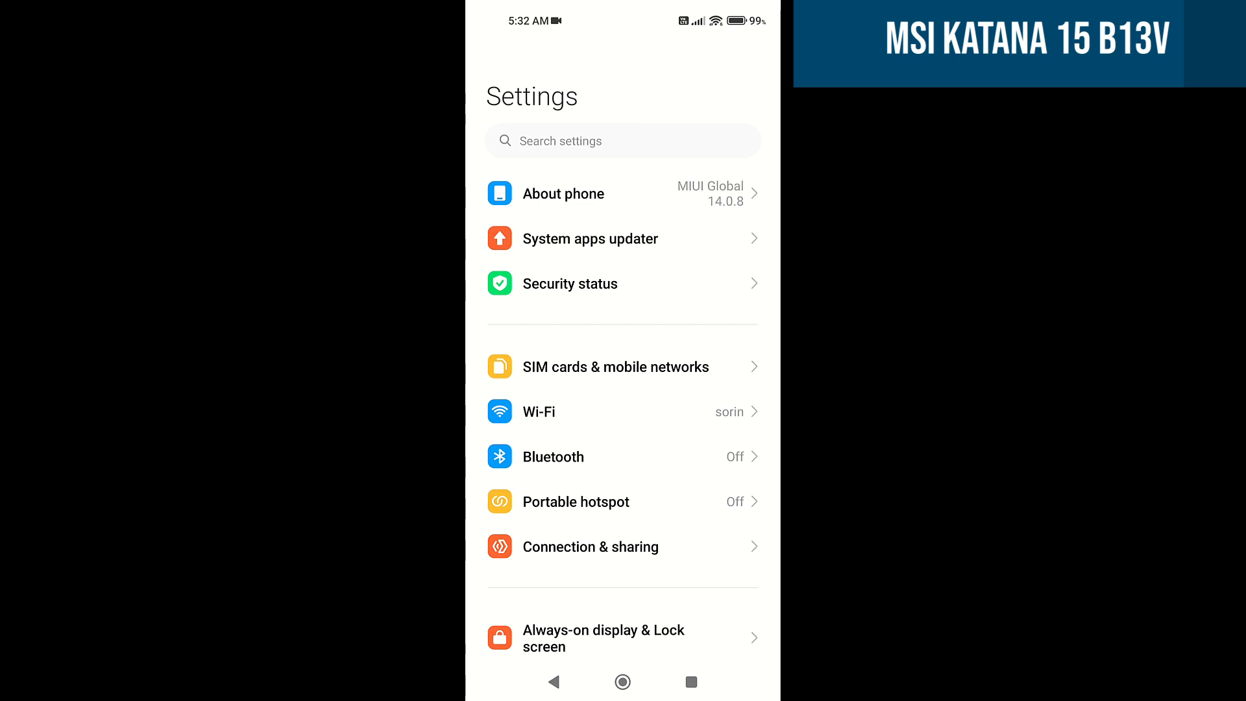
Search the phone's settings for 'USB' and open the USB tethering result on Portable hotspot.
{"action": "scroll", "scroll_direction": "down", "scroll_amount": 3}
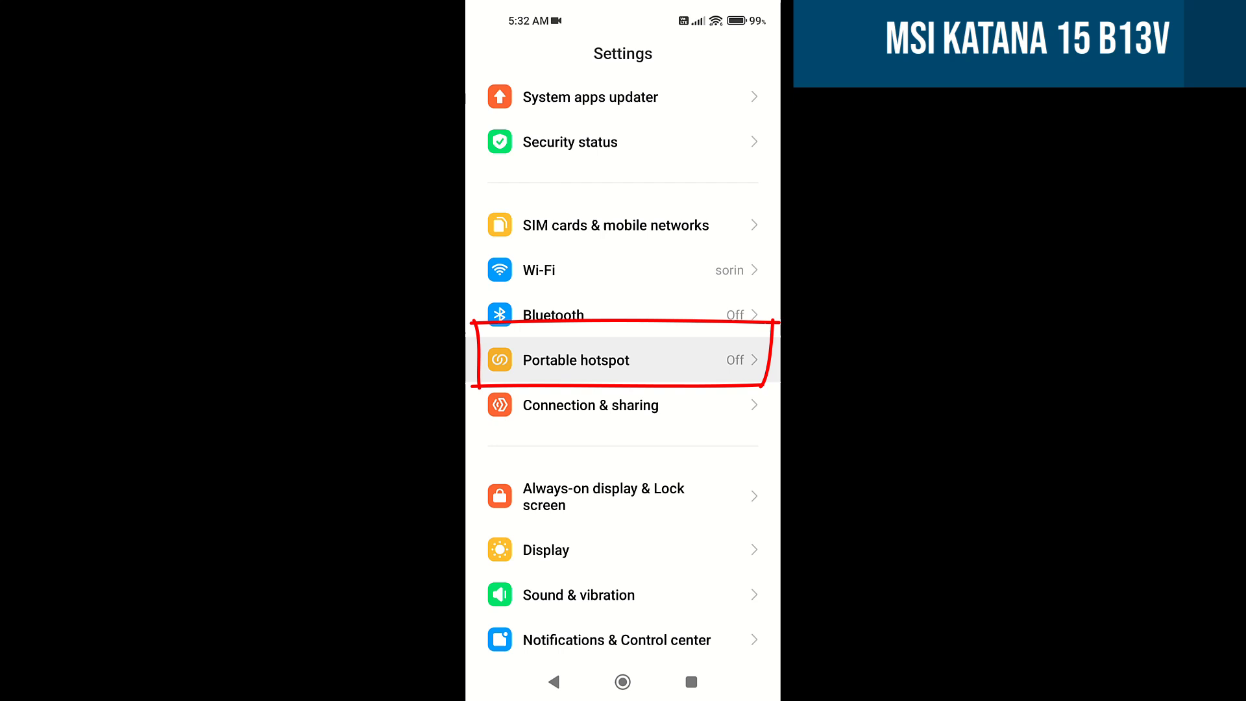
{"action": "scroll", "scroll_direction": "down", "scroll_amount": 3}
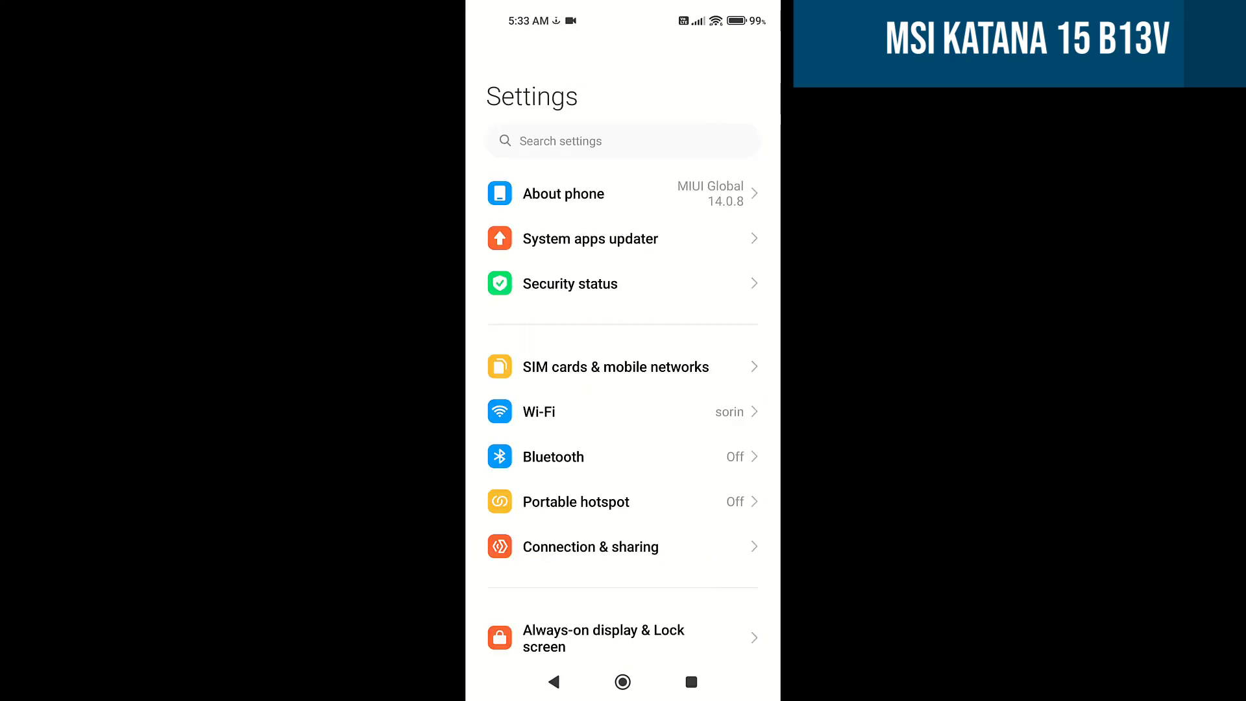
{"action": "left_click", "coordinate": [622, 140]}
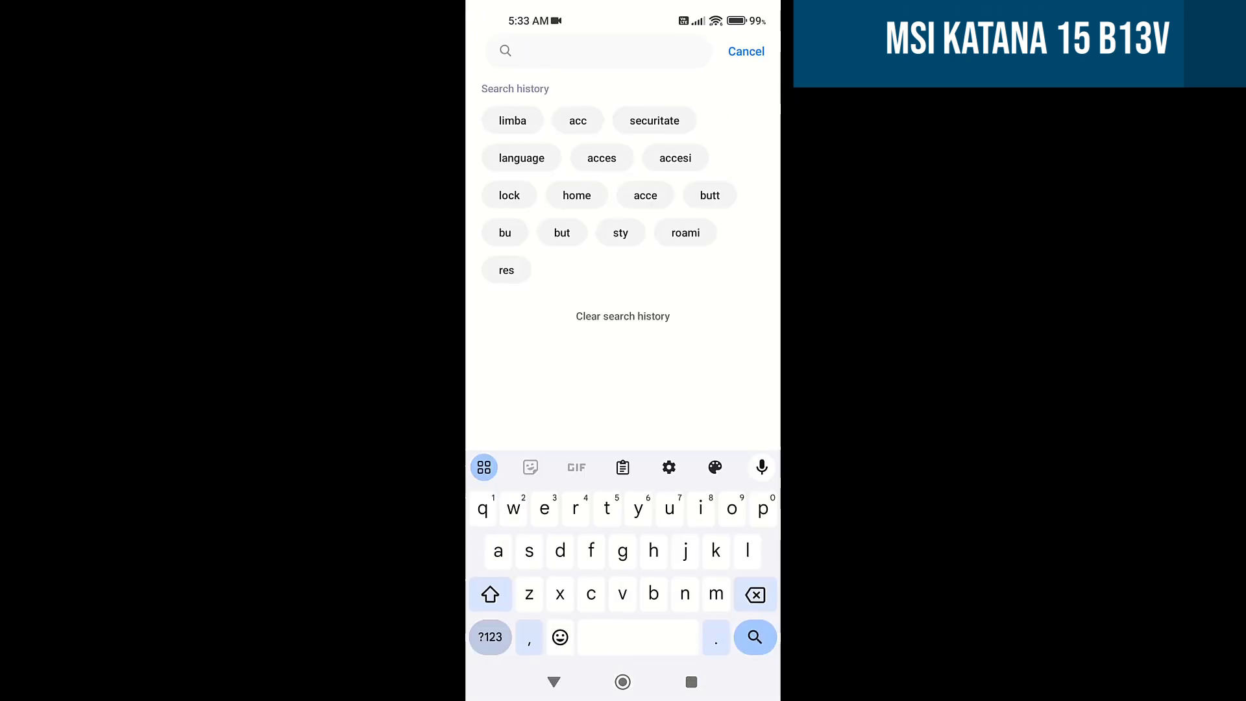
{"action": "type", "text": "USB t"}
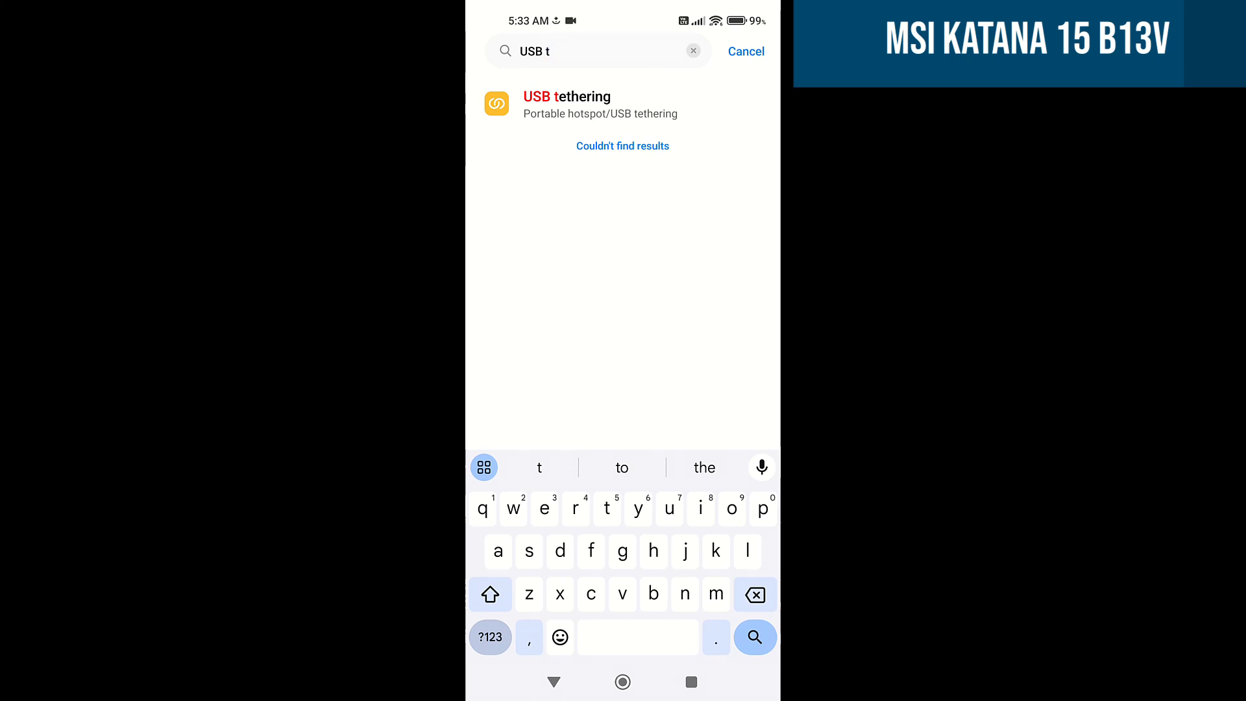
{"action": "left_click", "coordinate": [566, 104]}
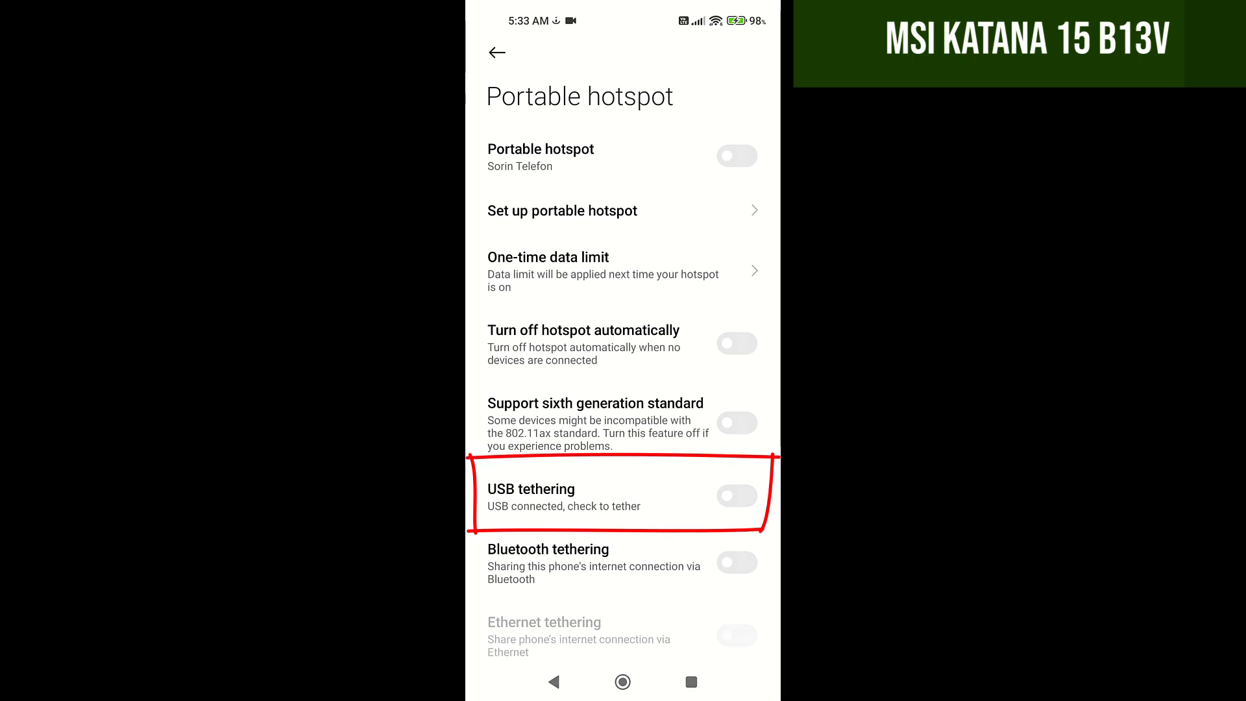
Switch the USB tethering toggle on the Portable hotspot page to on.
{"action": "left_click", "coordinate": [737, 496]}
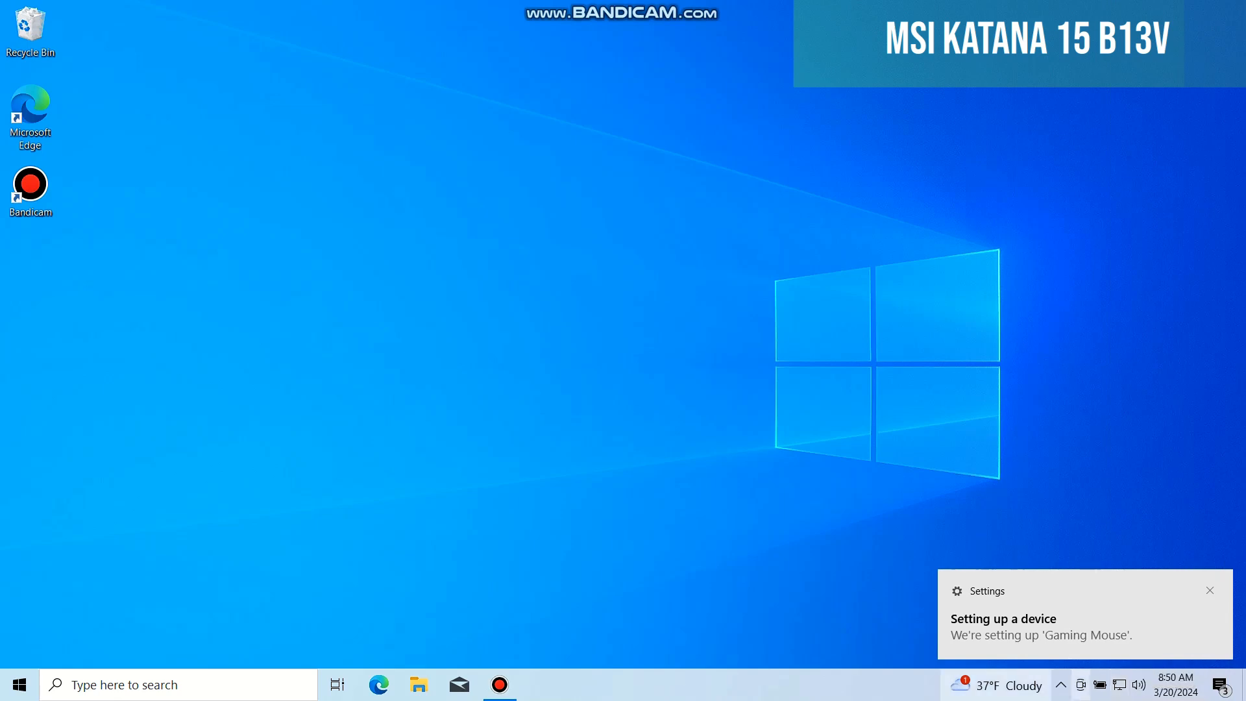
Go to Update & Security in Windows Settings and run a check for updates.
{"action": "left_click", "coordinate": [17, 684]}
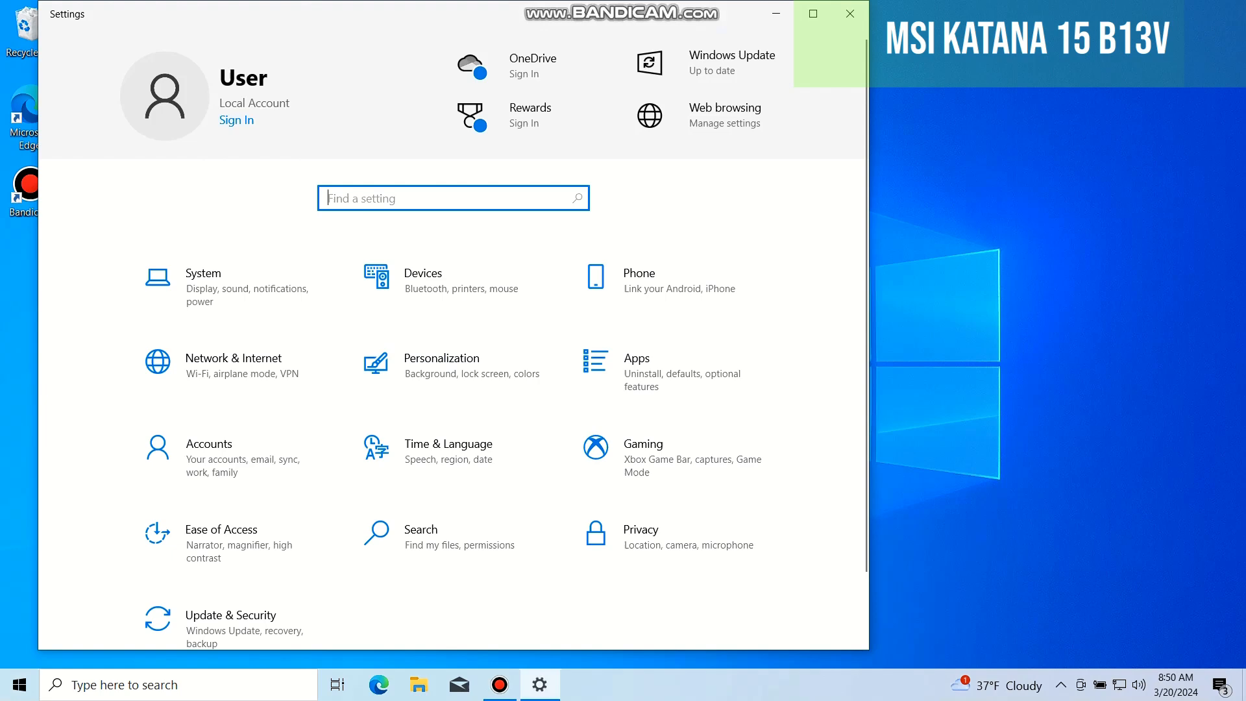
{"action": "scroll", "scroll_direction": "down", "scroll_amount": 3}
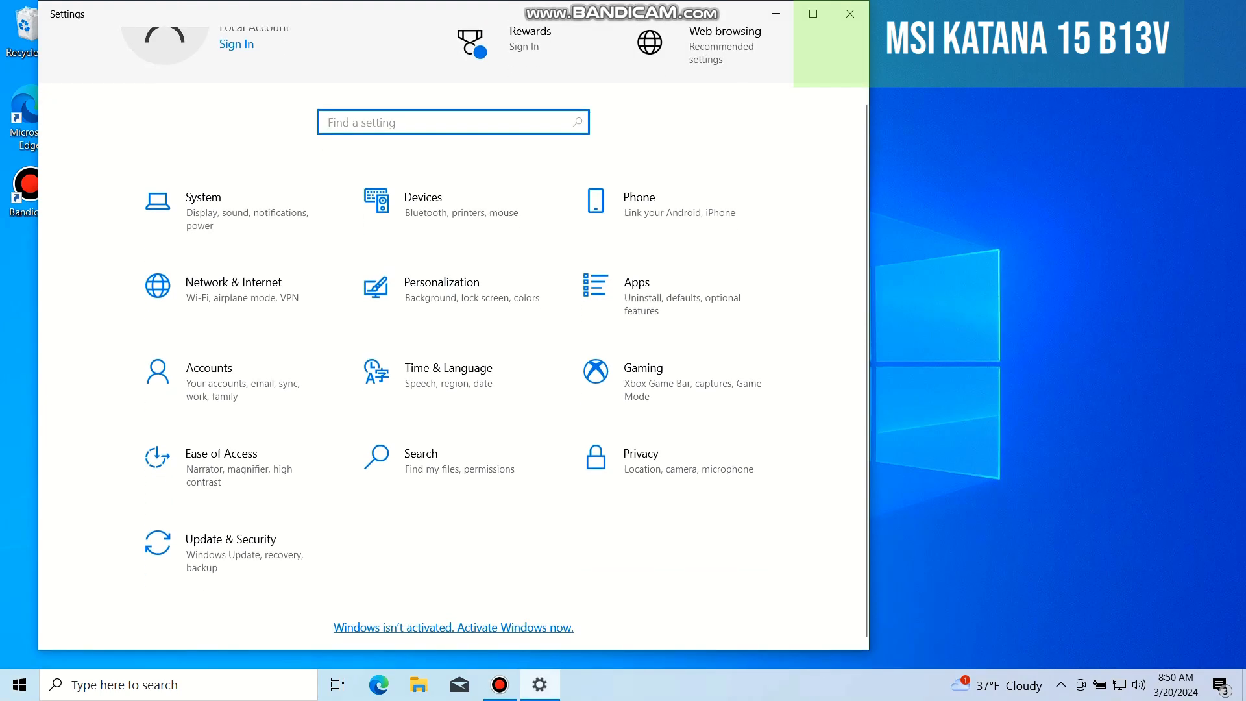
{"action": "left_click", "coordinate": [230, 539]}
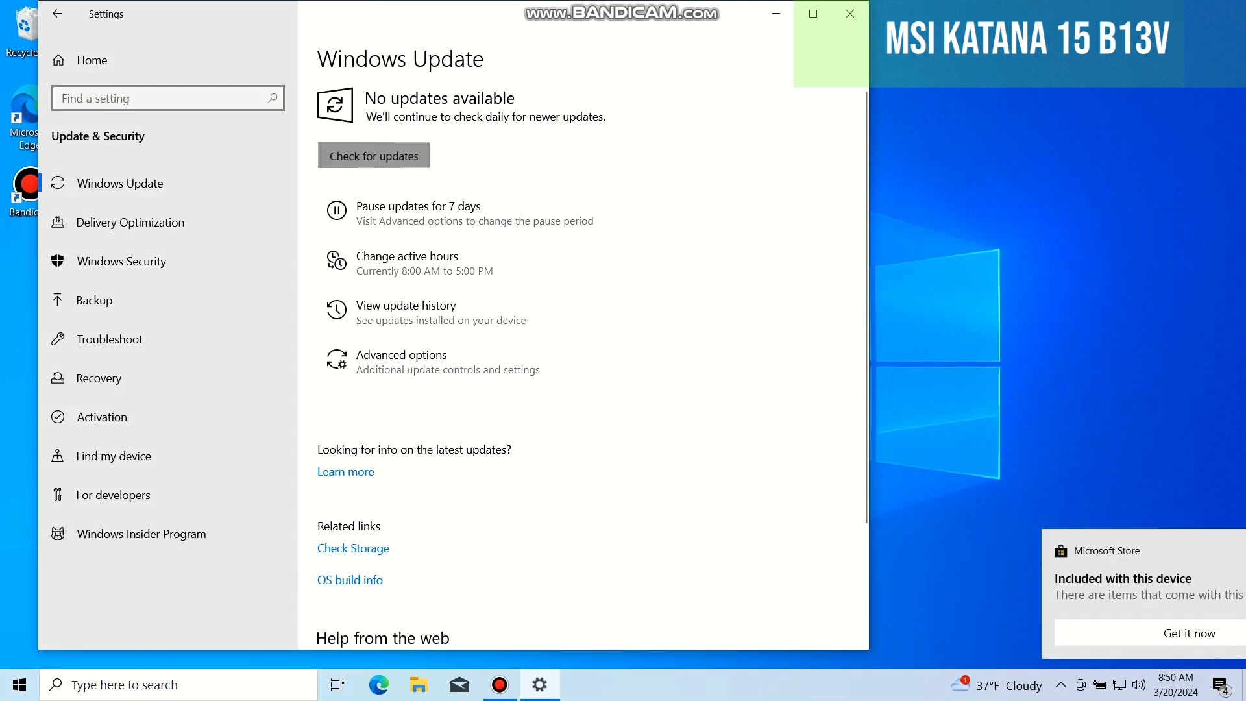
{"action": "left_click", "coordinate": [374, 155]}
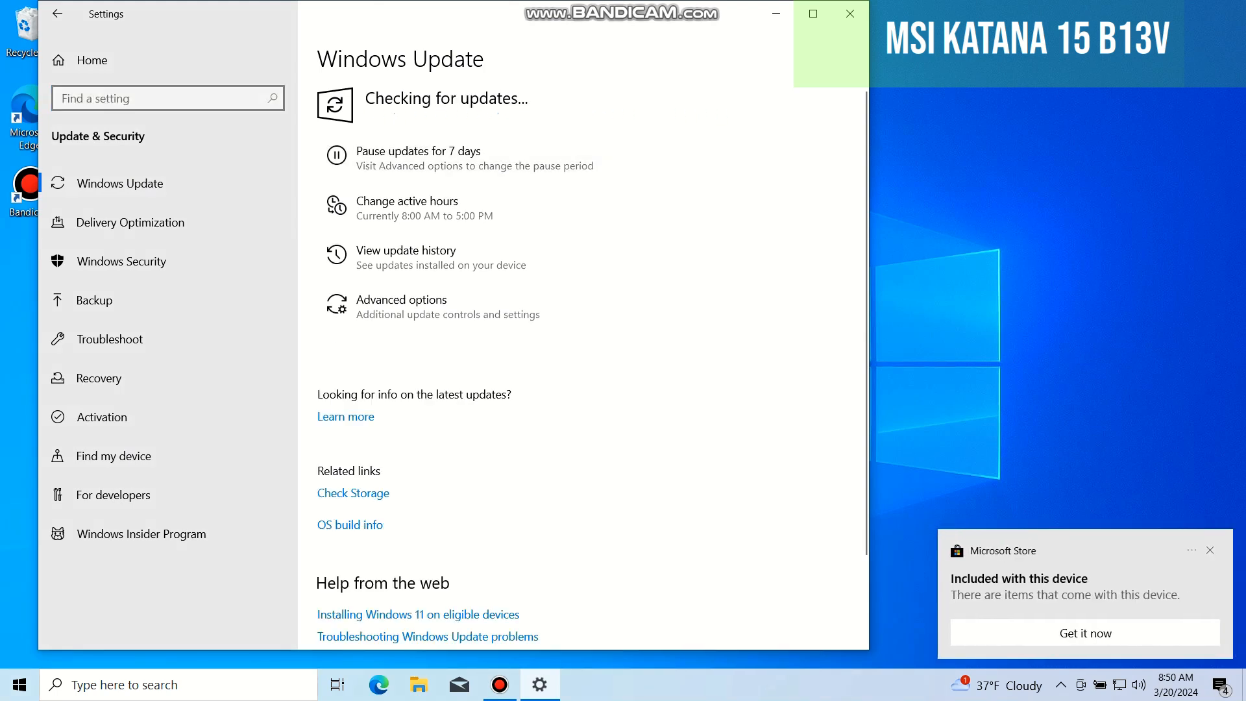
{"action": "left_click", "coordinate": [1210, 550]}
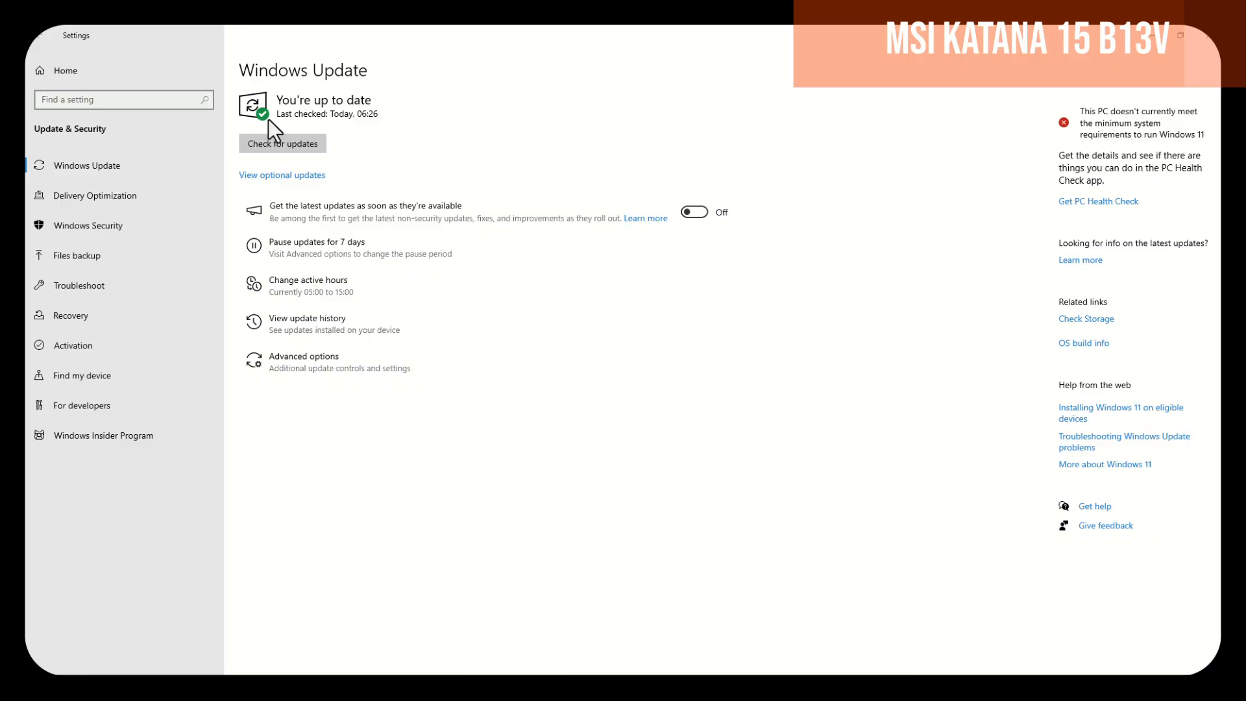
{"action": "mouse_move", "coordinate": [554, 507]}
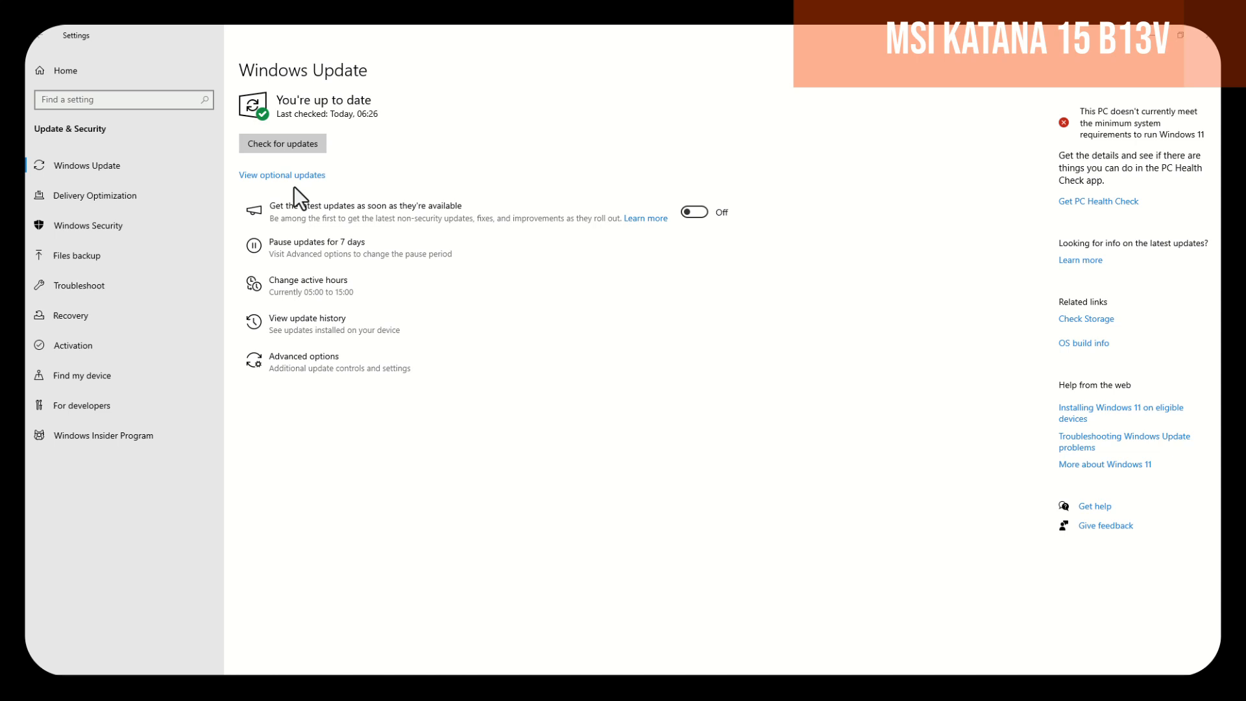
Open View optional updates from the Windows Update page.
{"action": "left_click", "coordinate": [282, 174]}
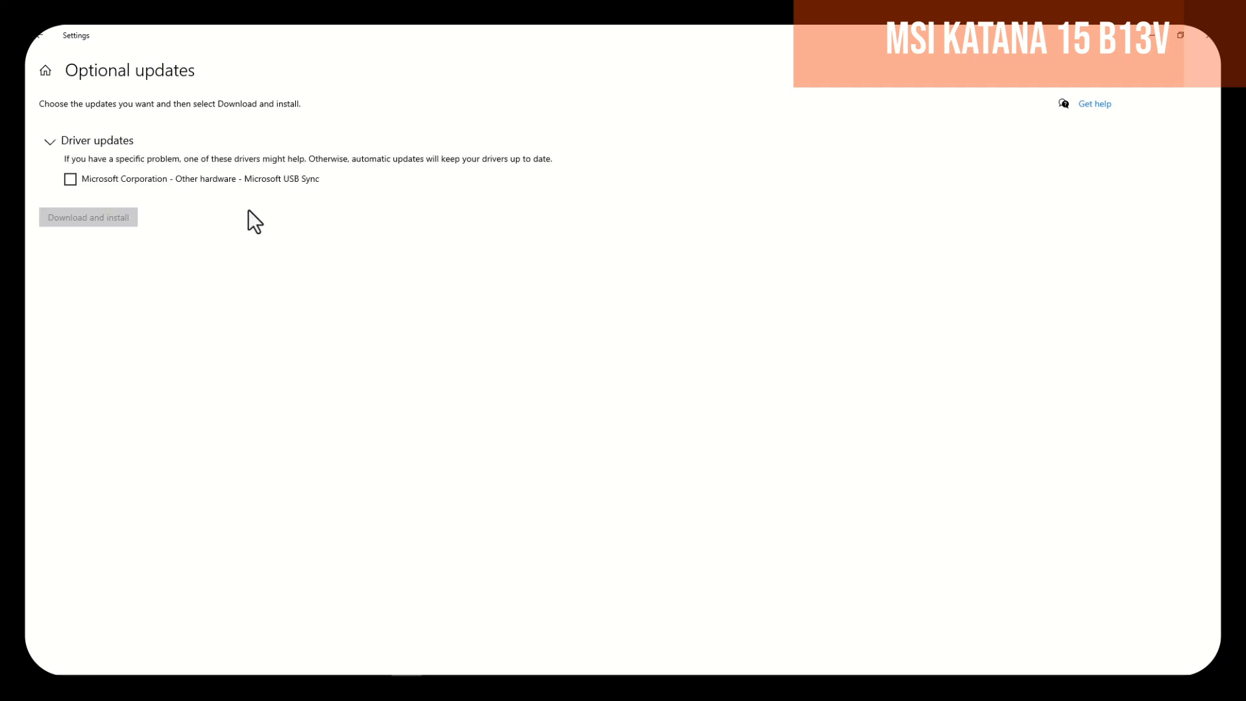
{"action": "mouse_move", "coordinate": [52, 182]}
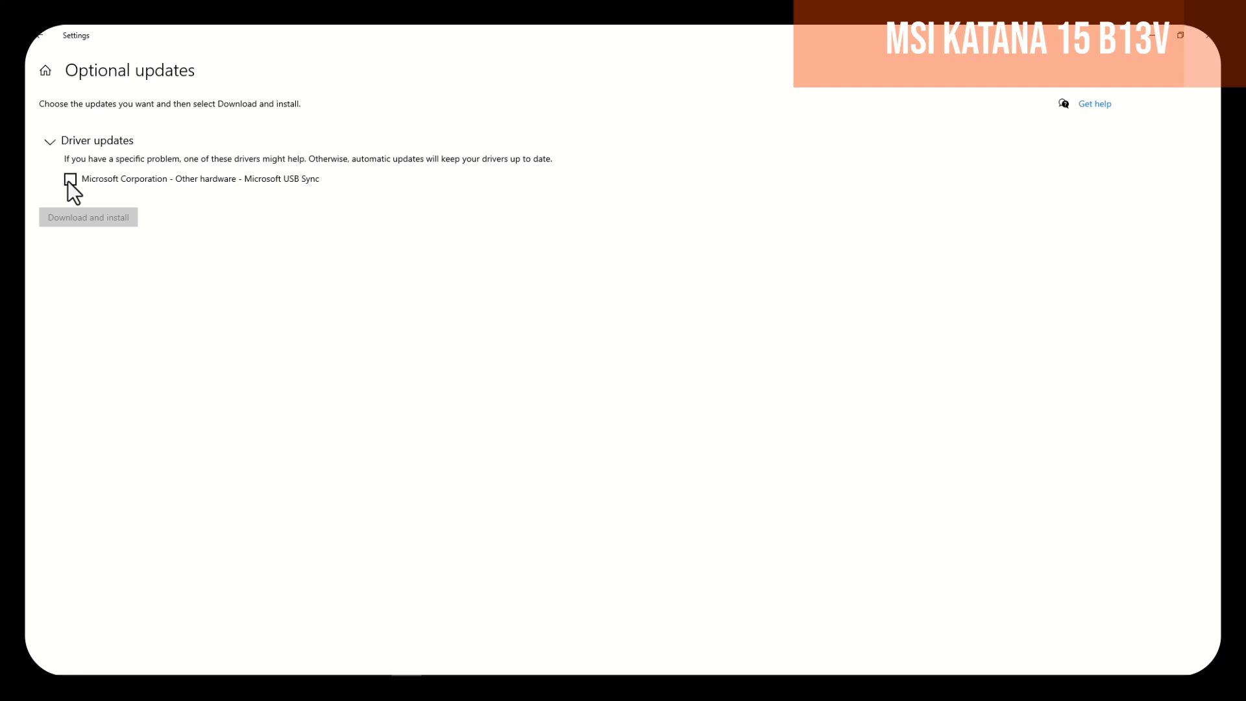
Tick the Microsoft Corporation - Other hardware - Microsoft USB Sync driver update.
{"action": "left_click", "coordinate": [71, 182]}
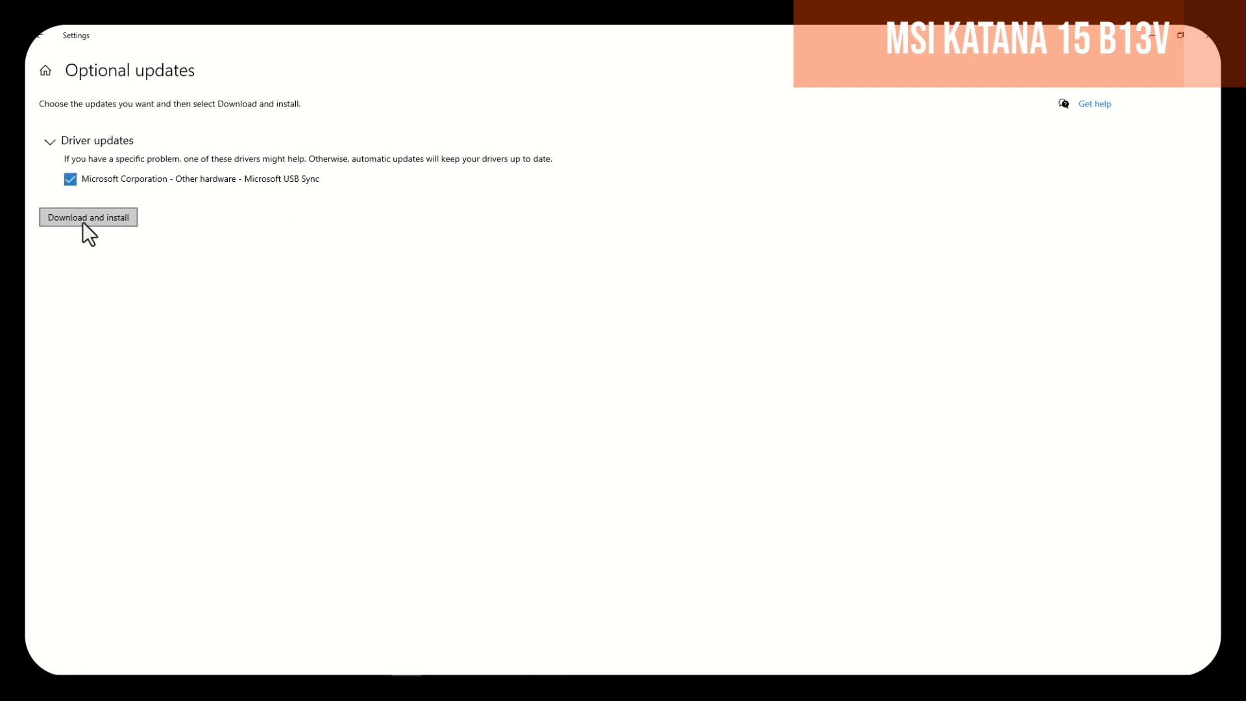
{"action": "mouse_move", "coordinate": [112, 244]}
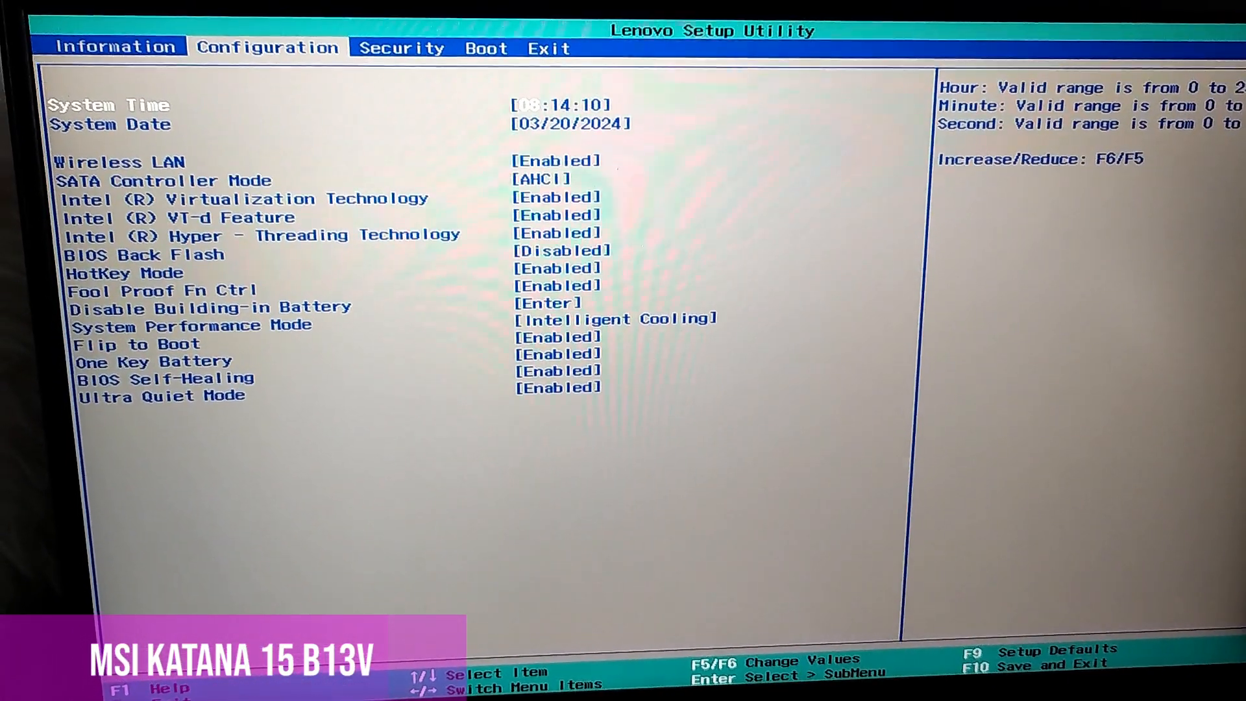
Move the BIOS Configuration page selection down to the system date entry.
{"action": "key", "text": "Down"}
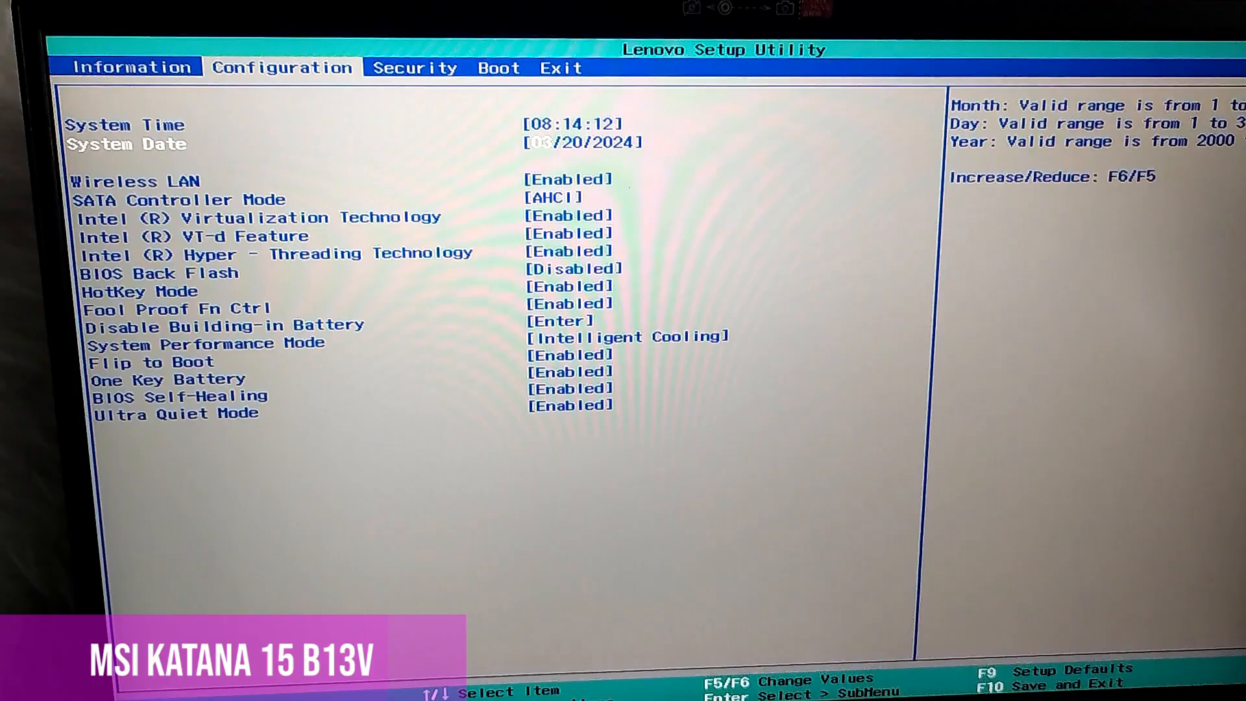